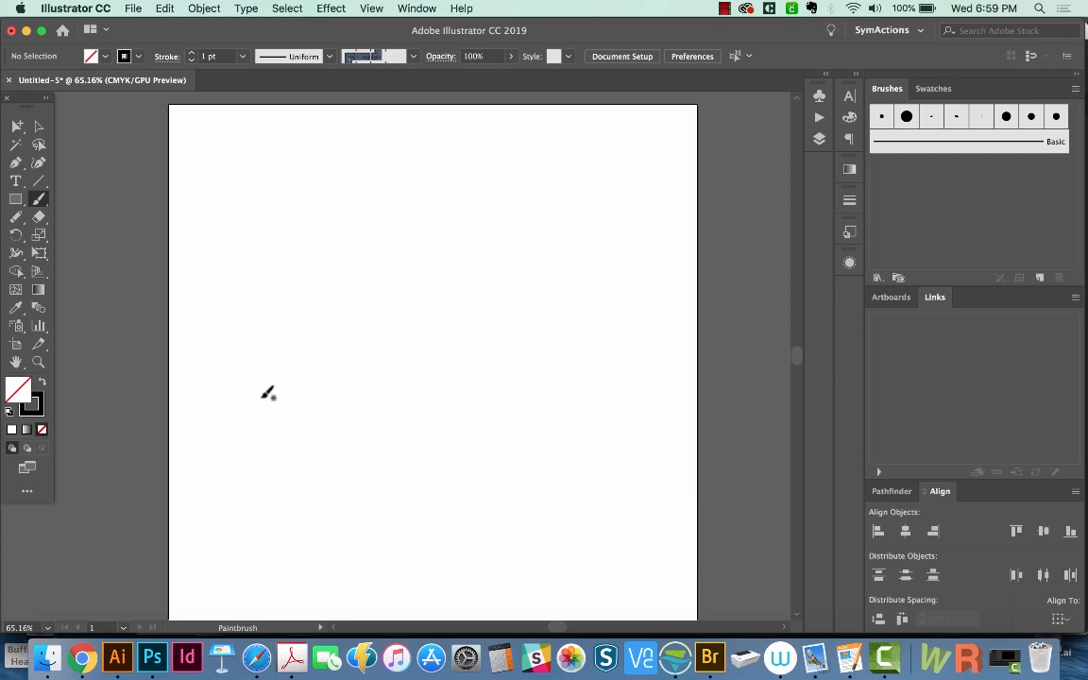
pyautogui.moveTo(260, 383)
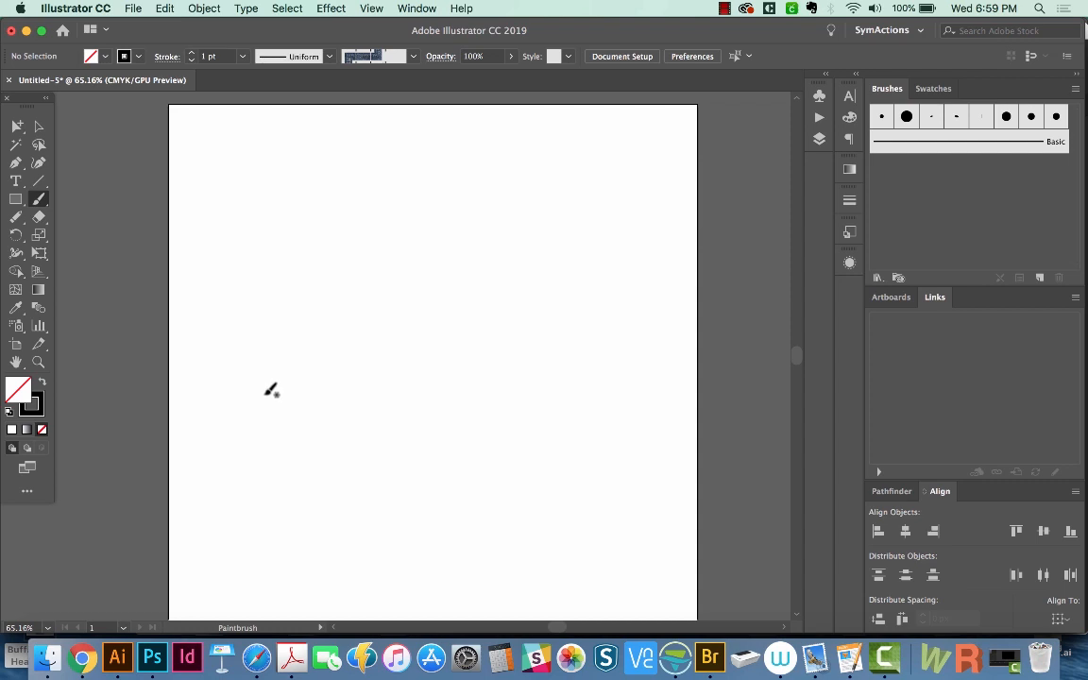
pyautogui.moveTo(274, 329)
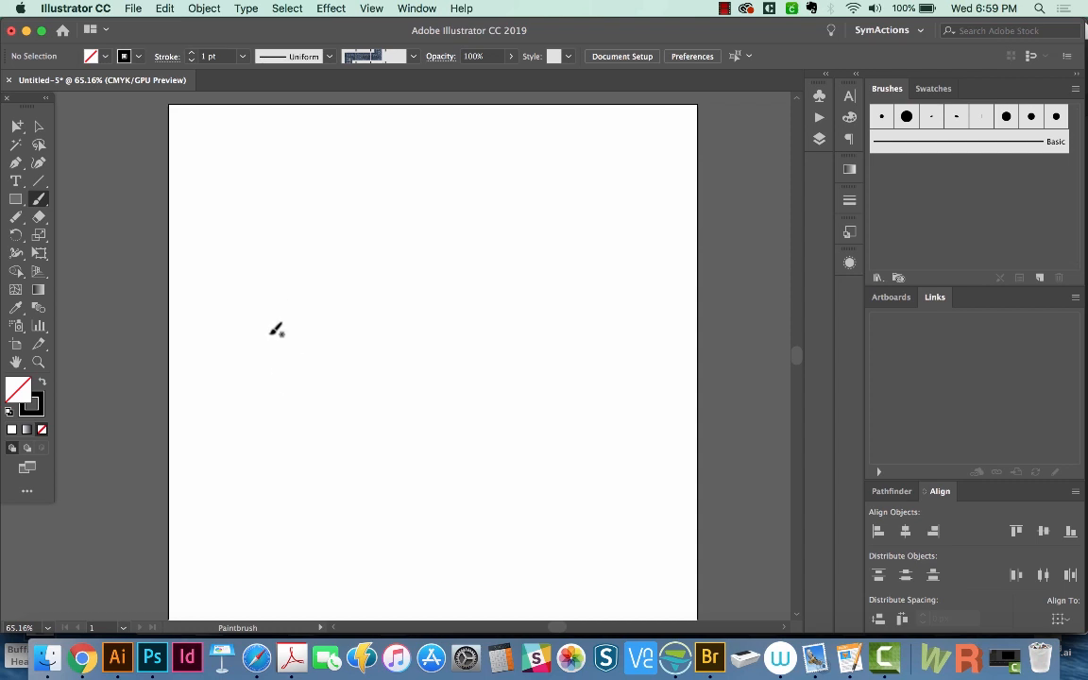
pyautogui.moveTo(246, 294)
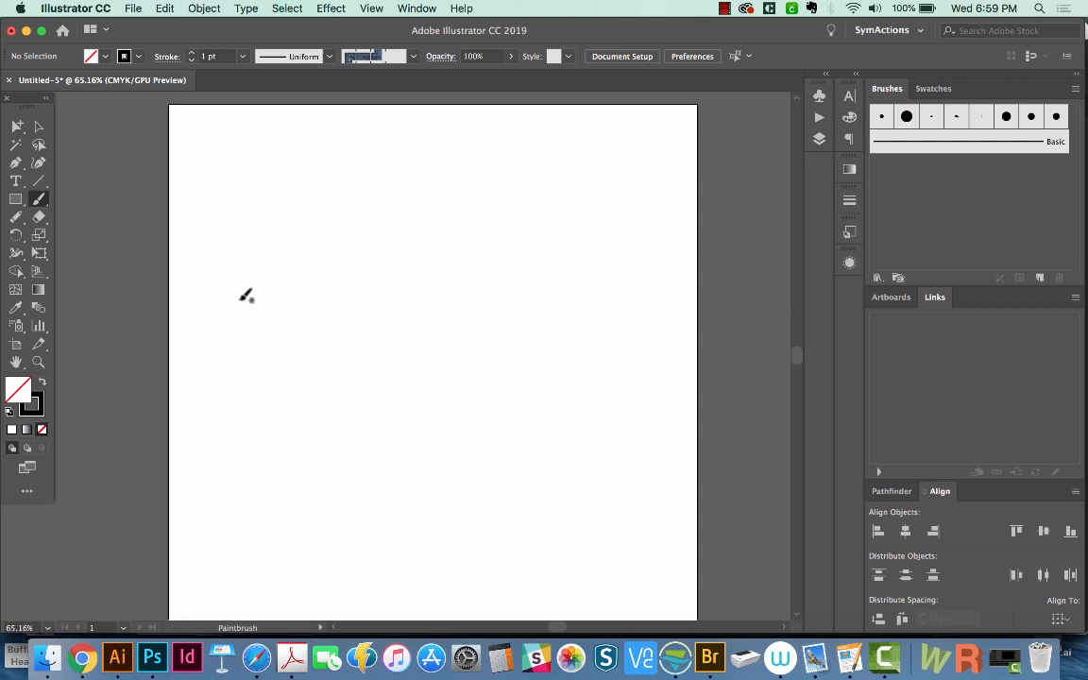
# Draw a sweeping brush stroke across the upper artboard ending in a right-hand curl.
pyautogui.moveTo(245, 306); pyautogui.dragTo(374, 255)
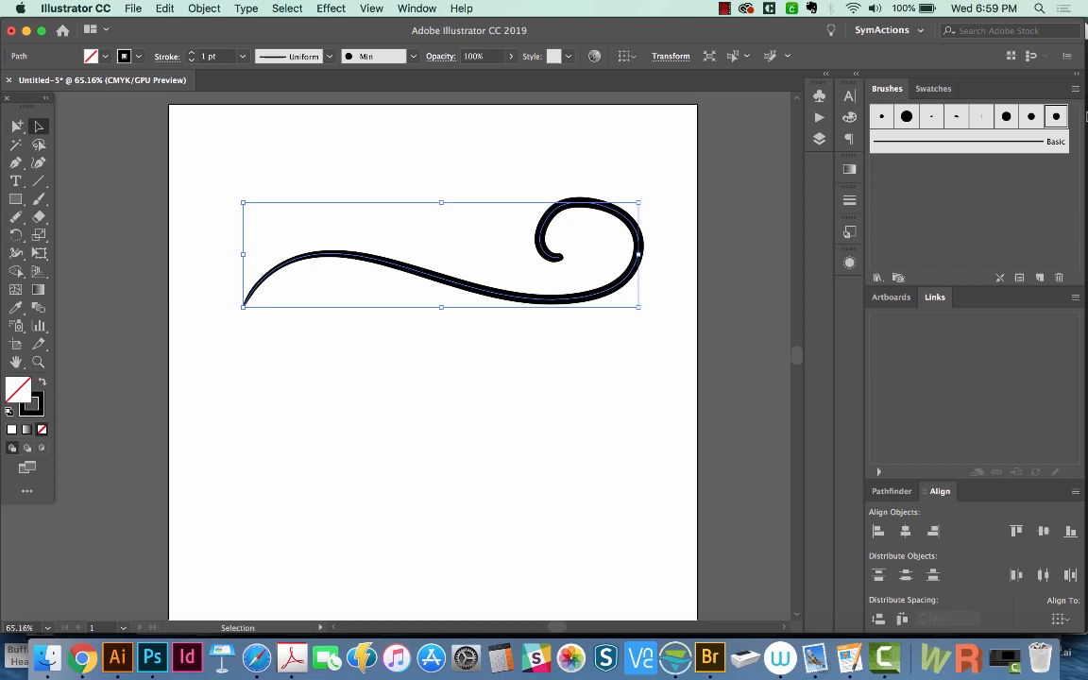
pyautogui.moveTo(880, 117)
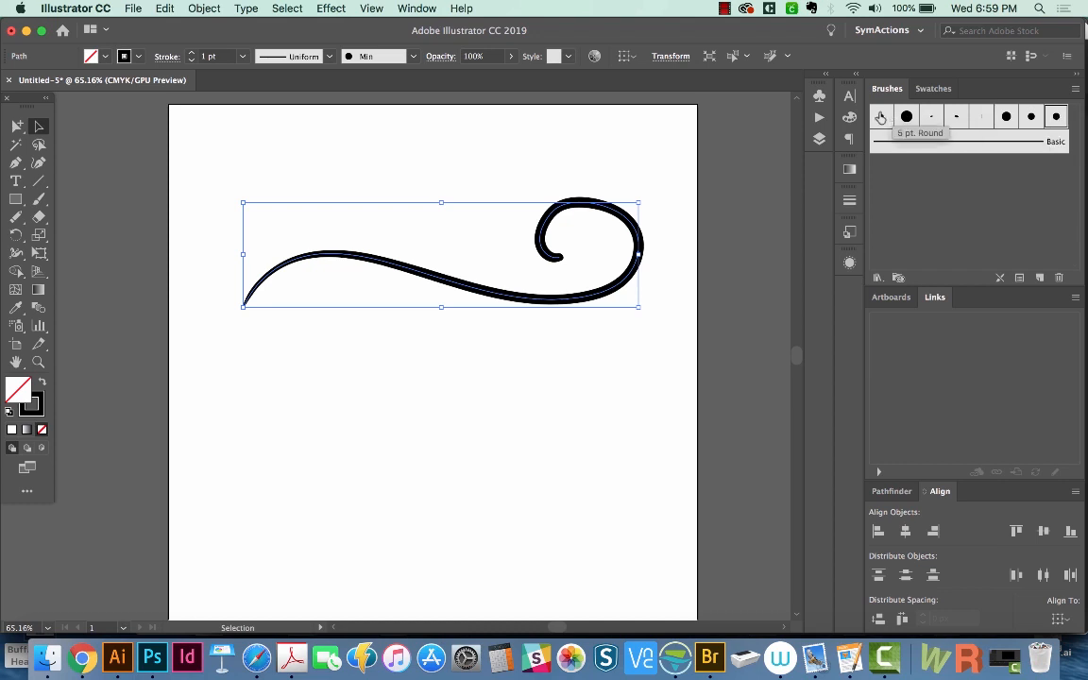
pyautogui.moveTo(989, 122)
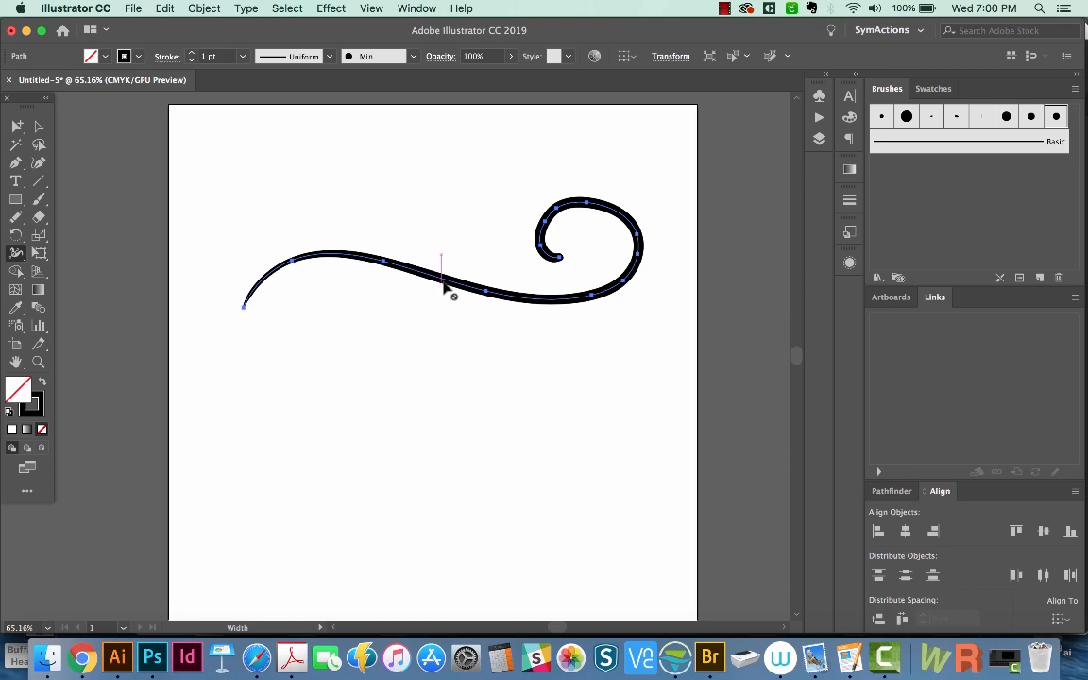
# Switch the swoosh to a different brush from the Brush Definition dropdown, thinning it to a uniform line.
pyautogui.click(418, 57)
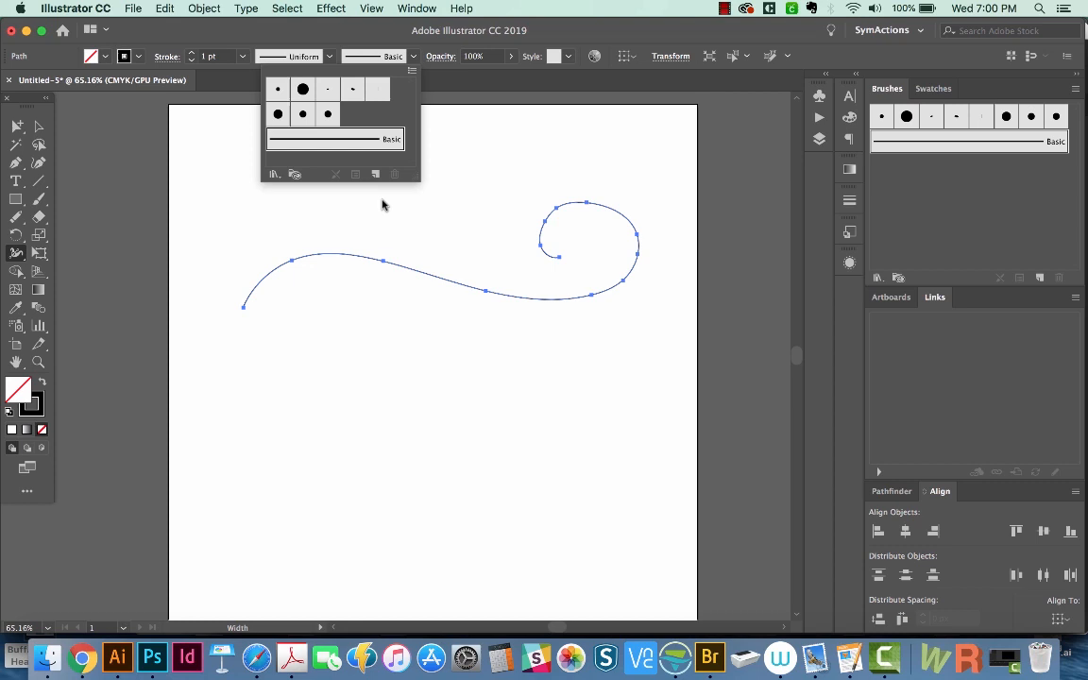
pyautogui.moveTo(484, 292)
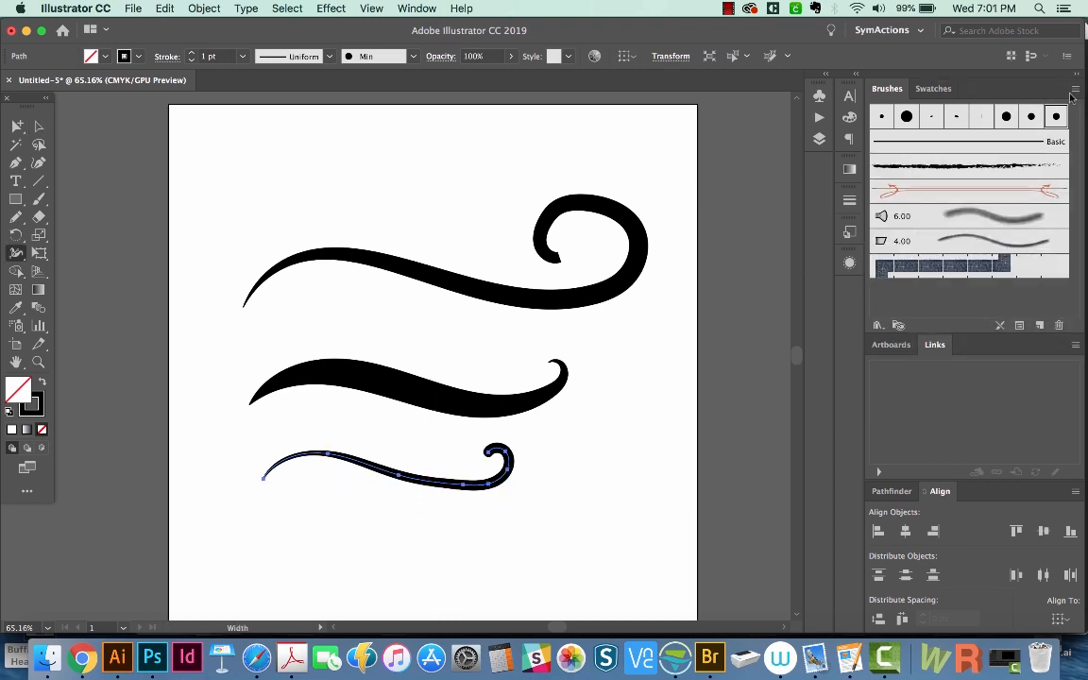
# Show the Brushes panel flyout listing Calligraphic, Scatter, Art, Bristle and Pattern brush options.
pyautogui.click(1075, 89)
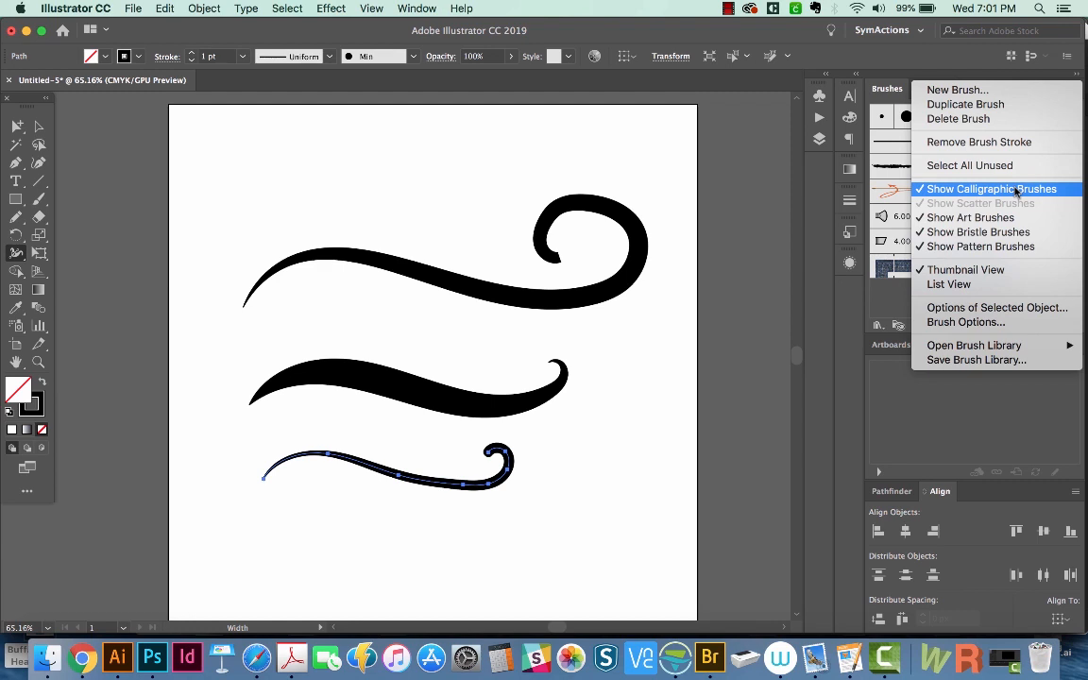
pyautogui.moveTo(978, 230)
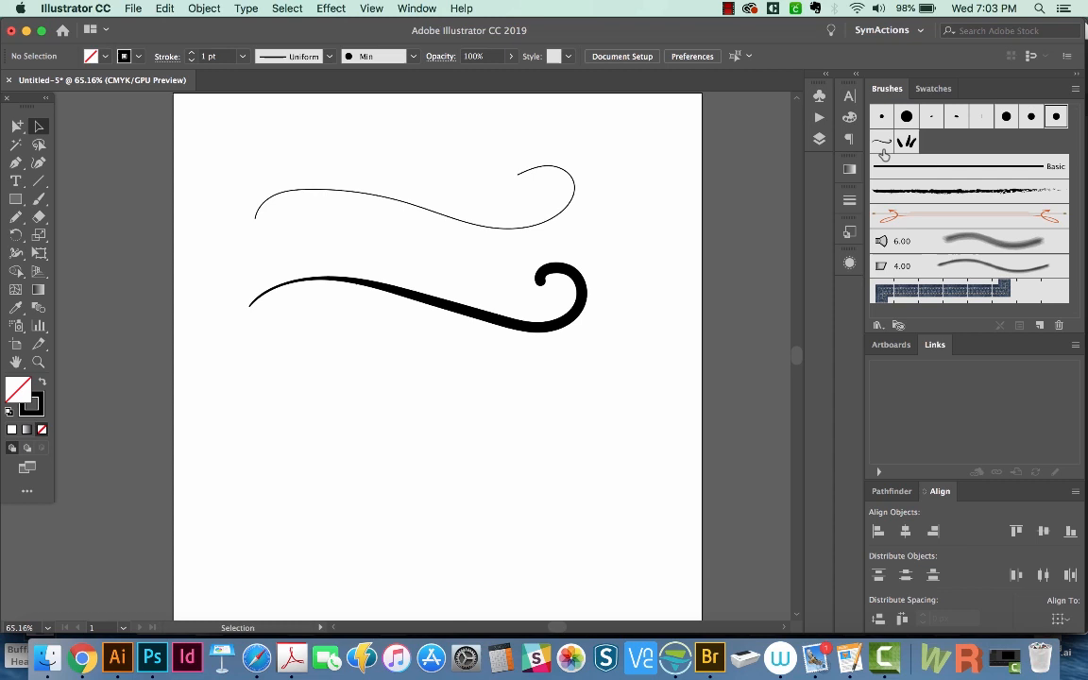
pyautogui.moveTo(884, 151)
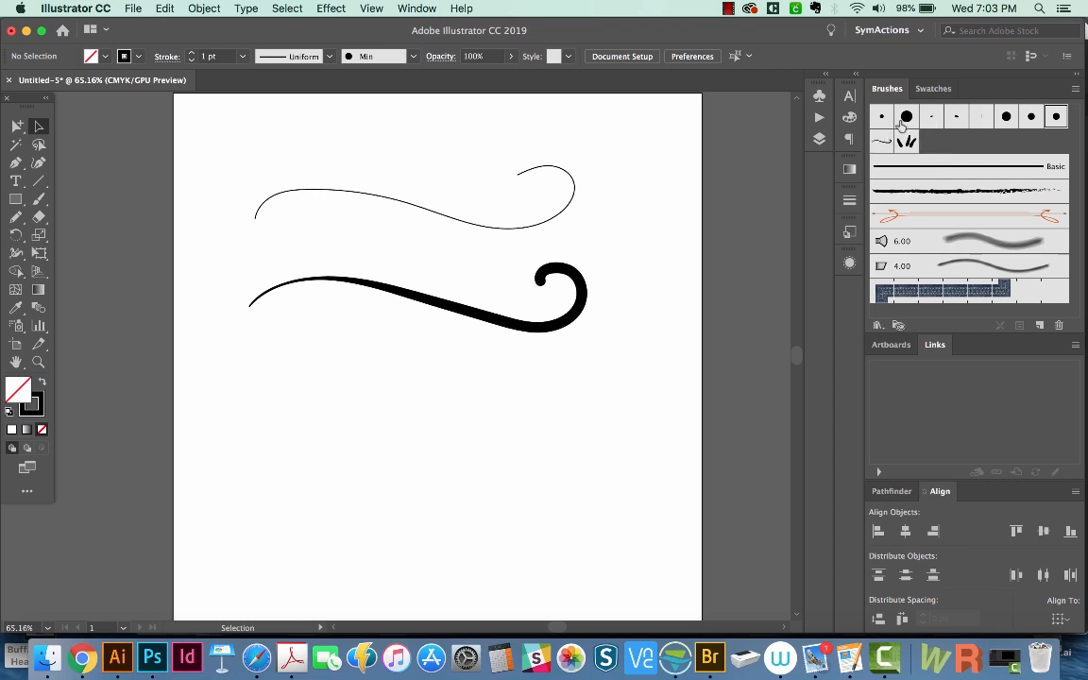
pyautogui.moveTo(921, 124)
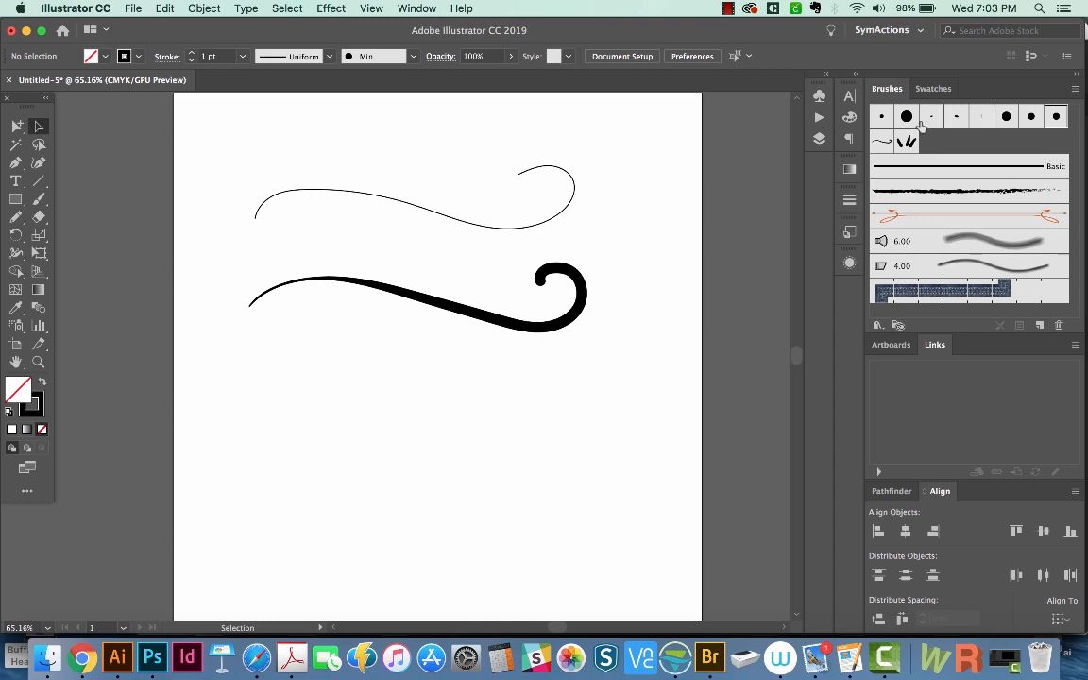
pyautogui.moveTo(1066, 102)
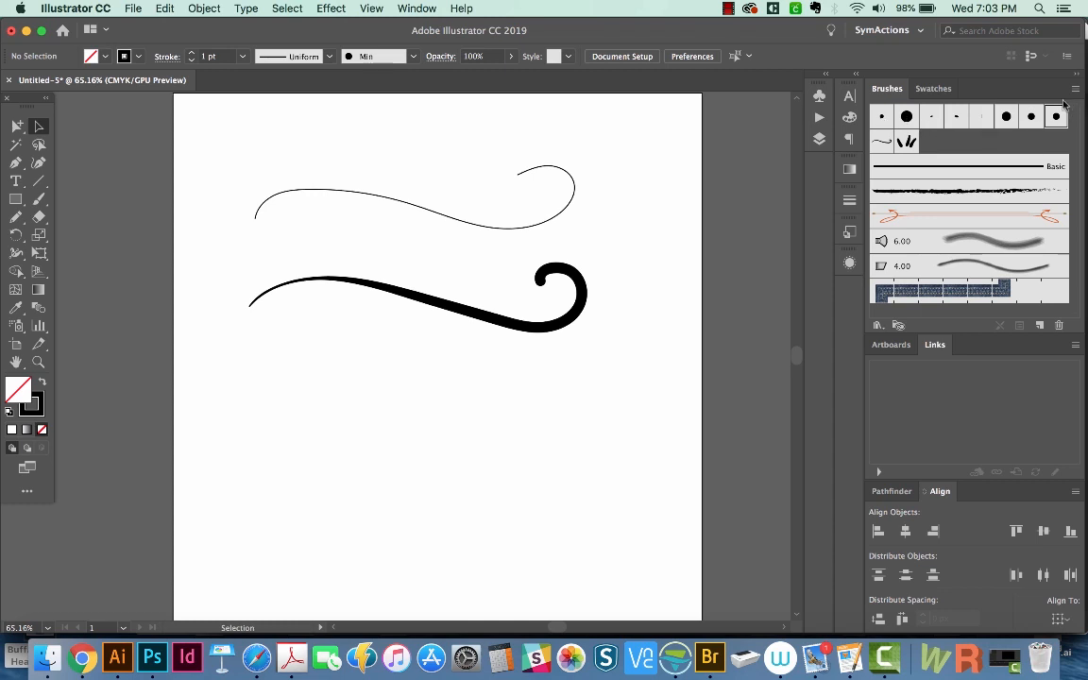
# Use the Brushes panel menu while building the seven labelled sample strokes with checkmarks and red Xs.
pyautogui.click(1071, 85)
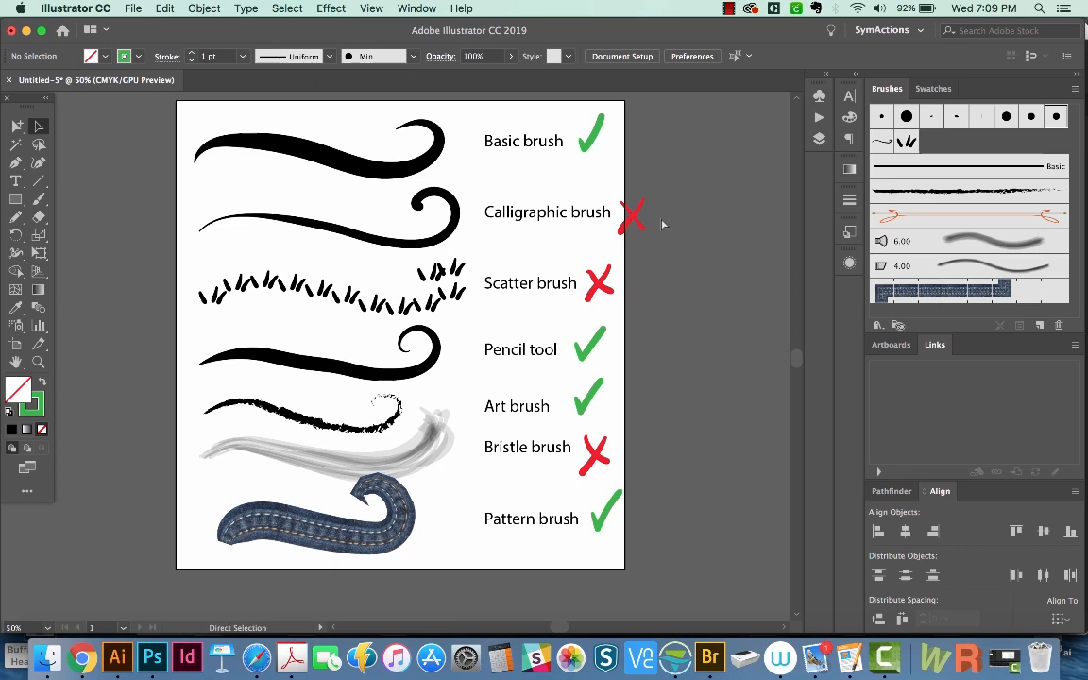
# Unlock all artwork via Object > Unlock All so the locked swooshes can be reshaped.
pyautogui.click(204, 8)
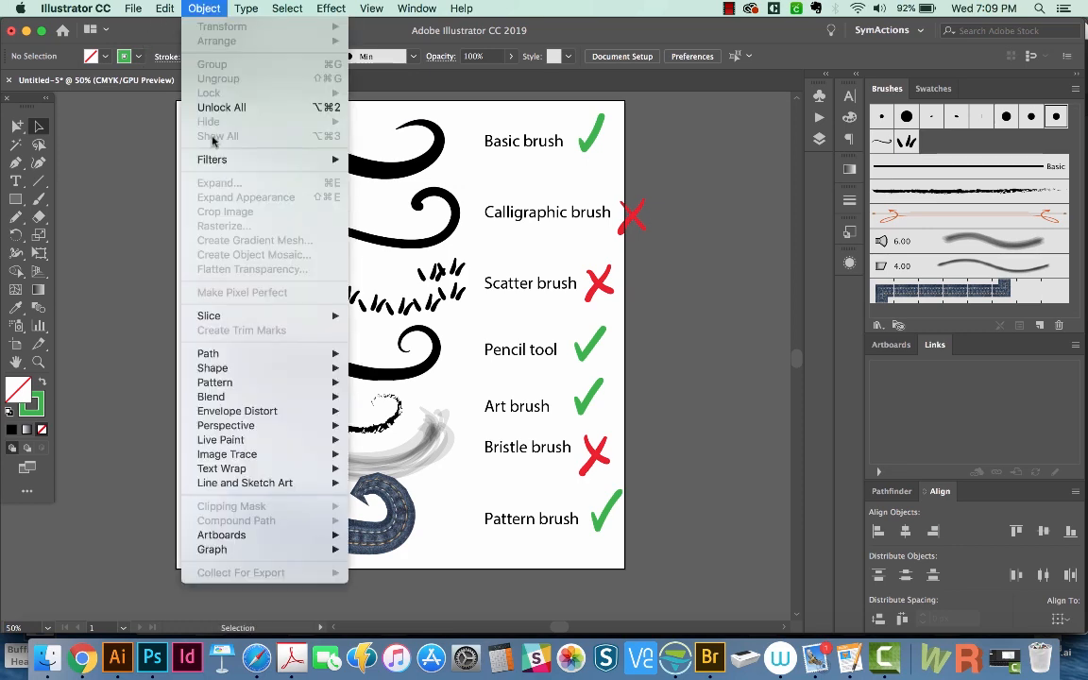
pyautogui.click(219, 136)
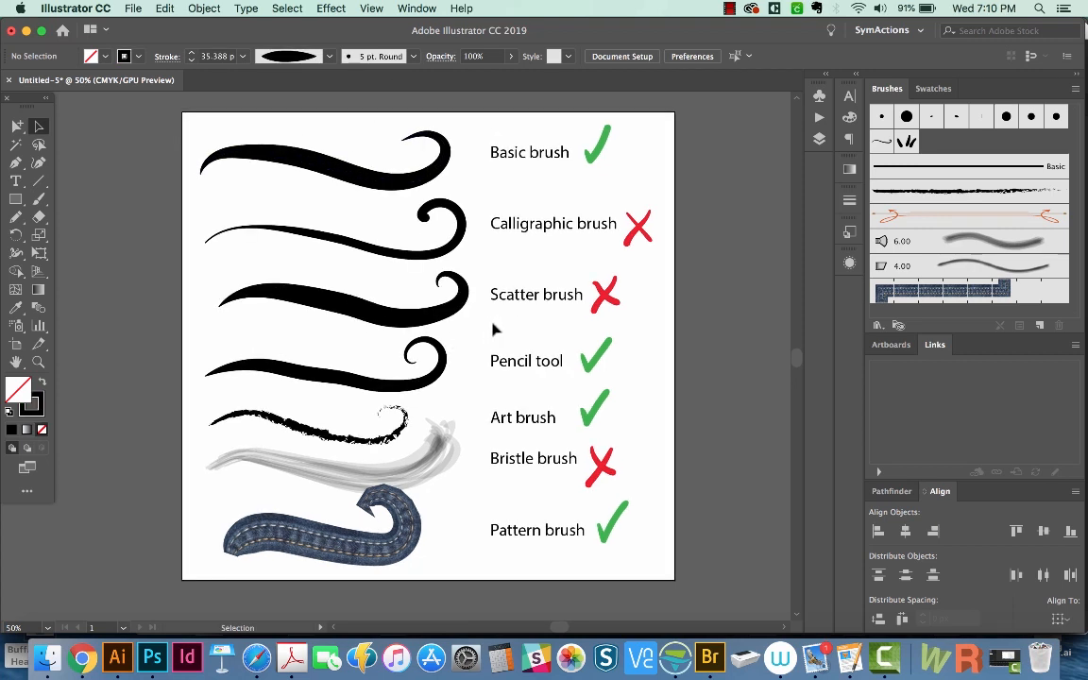
pyautogui.moveTo(472, 340)
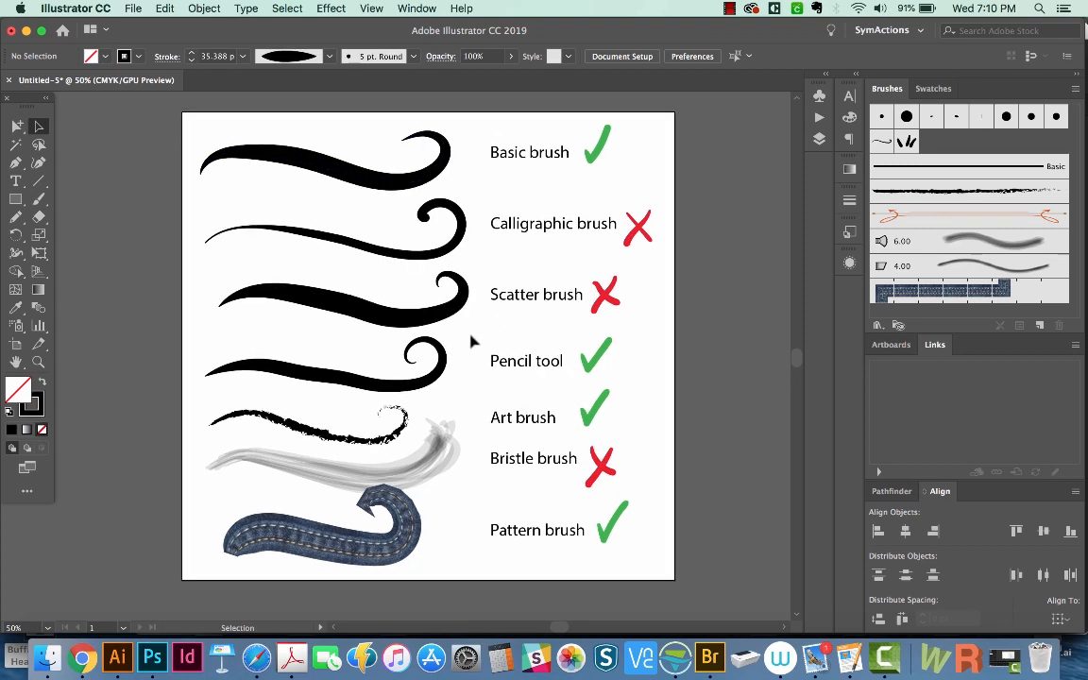
pyautogui.moveTo(462, 362)
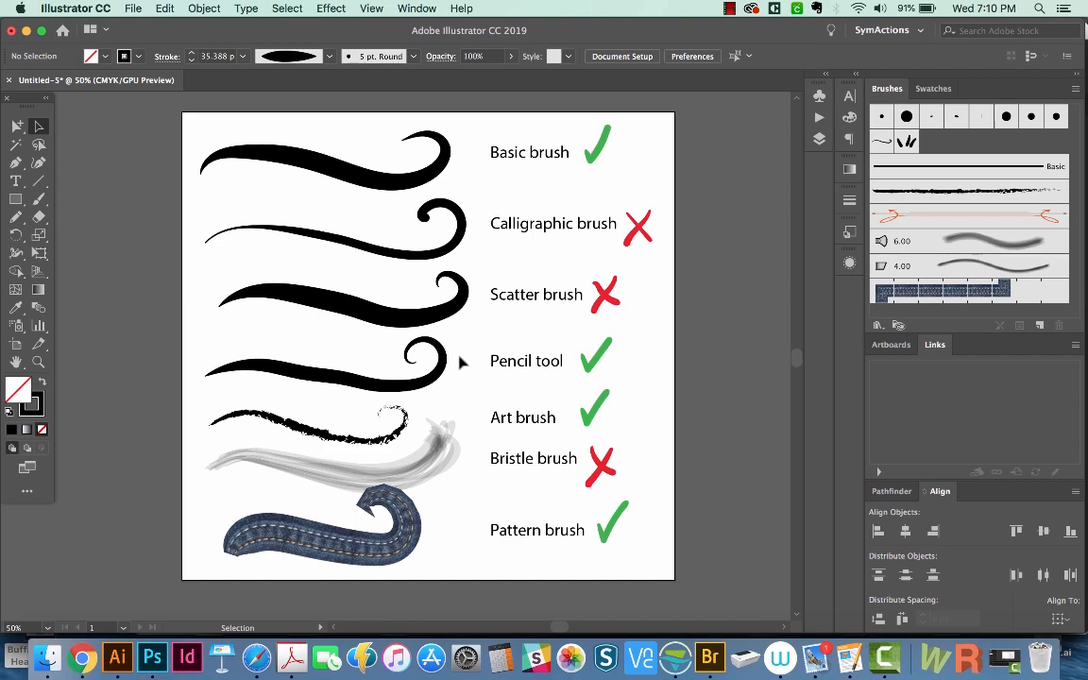